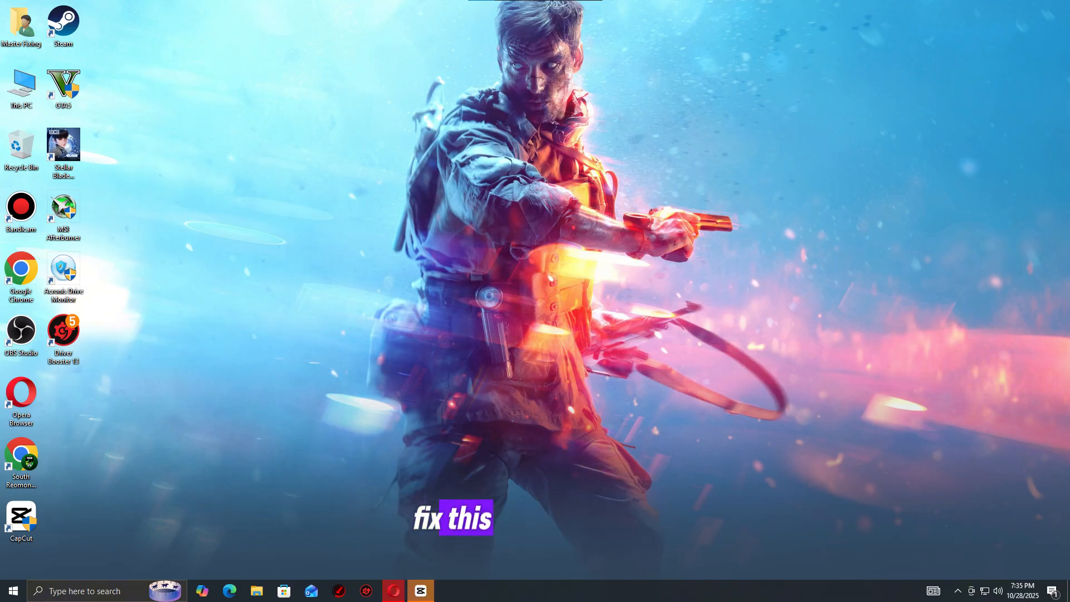
- Verify integrity of the Stellar Blade™ Demo's installed files from its Properties
{"action": "double_click", "coordinate": [62, 22]}
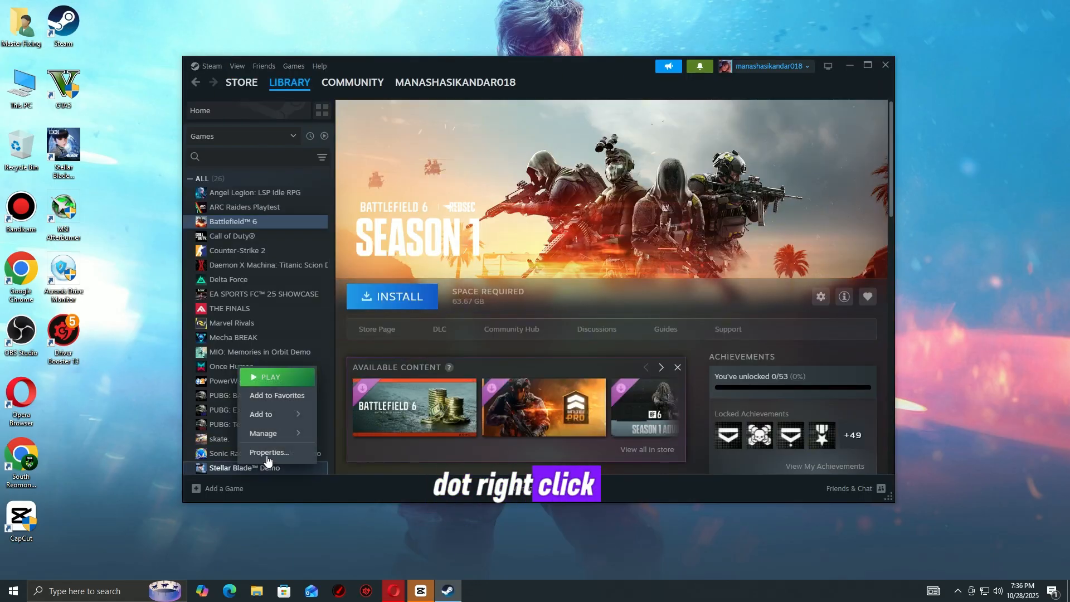
{"action": "left_click", "coordinate": [269, 452]}
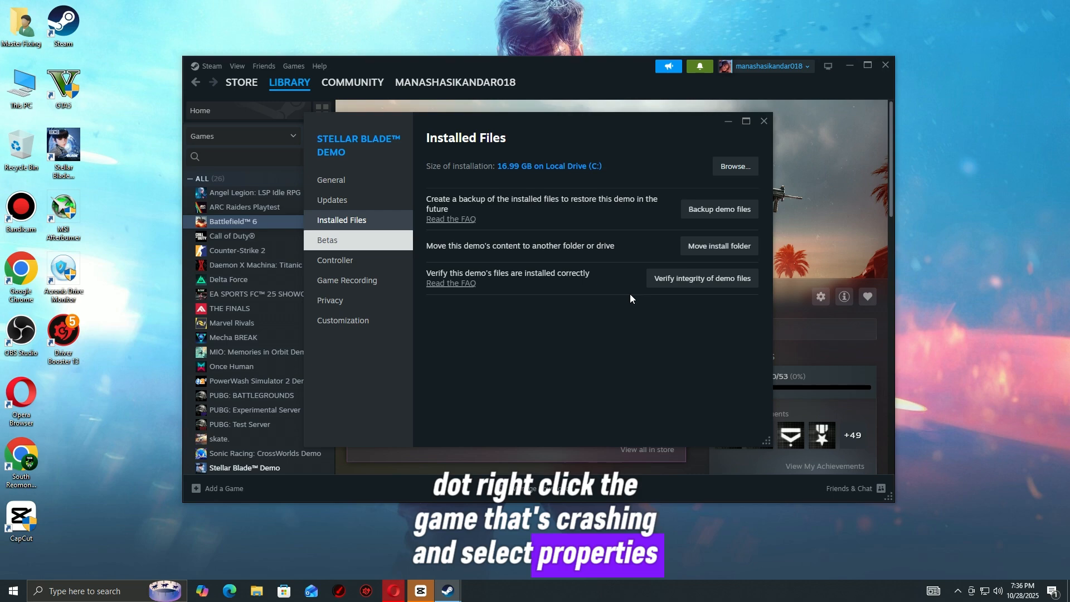
{"action": "mouse_move", "coordinate": [701, 277]}
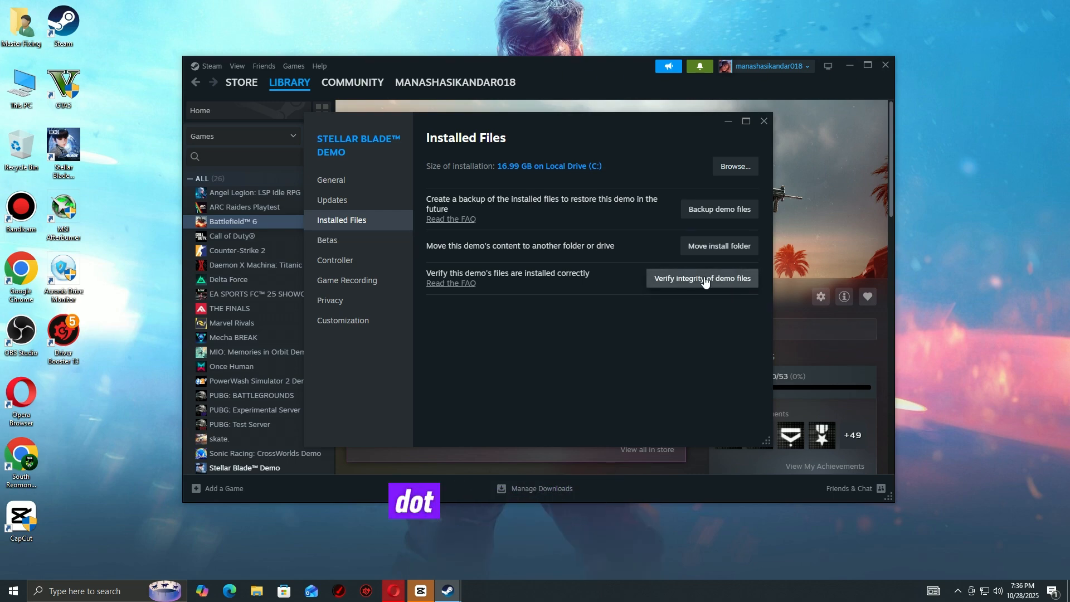
{"action": "mouse_move", "coordinate": [726, 287]}
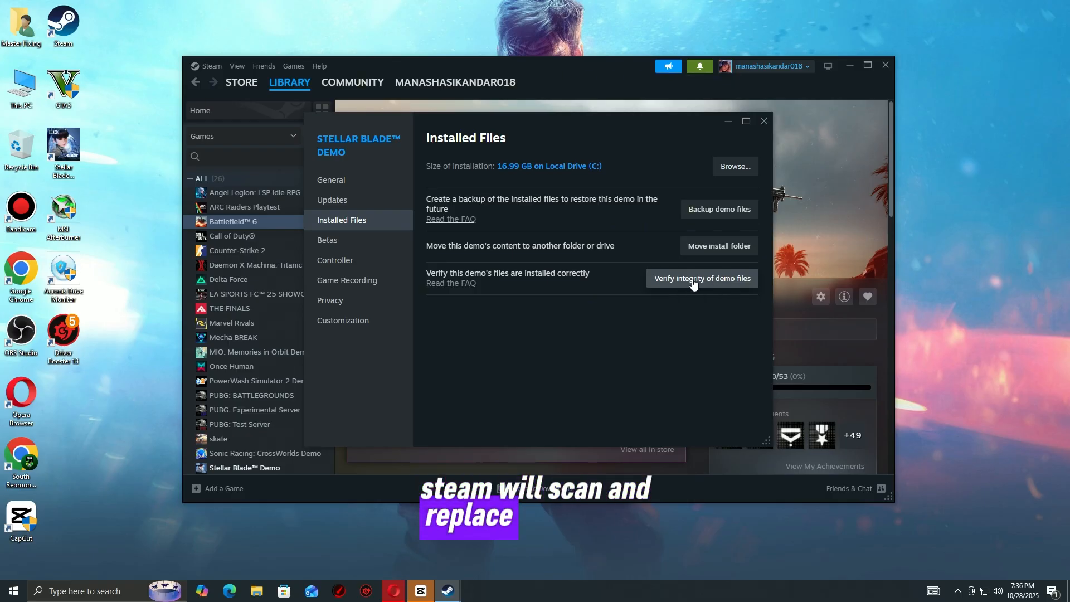
{"action": "left_click", "coordinate": [885, 65]}
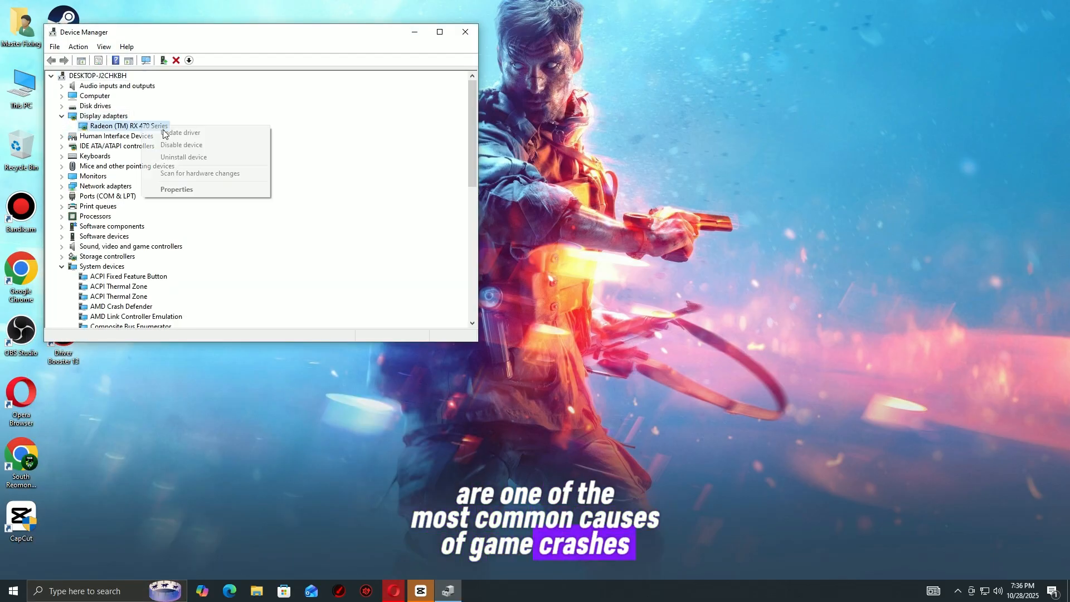
- Start the Update driver wizard for the Radeon (TM) RX 470 Series adapter
{"action": "left_click", "coordinate": [182, 133]}
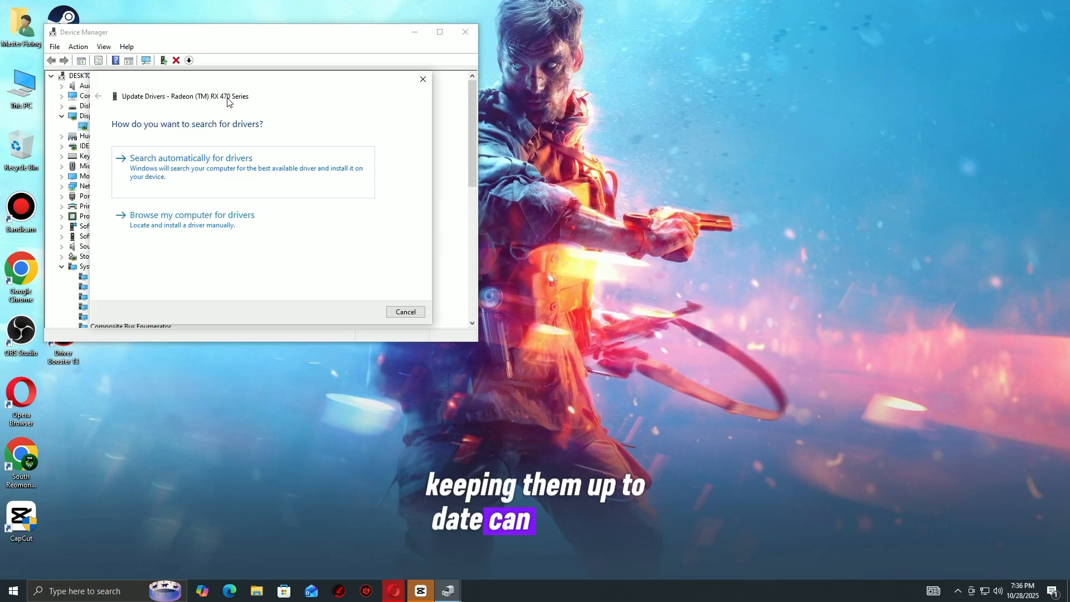
{"action": "mouse_move", "coordinate": [114, 175]}
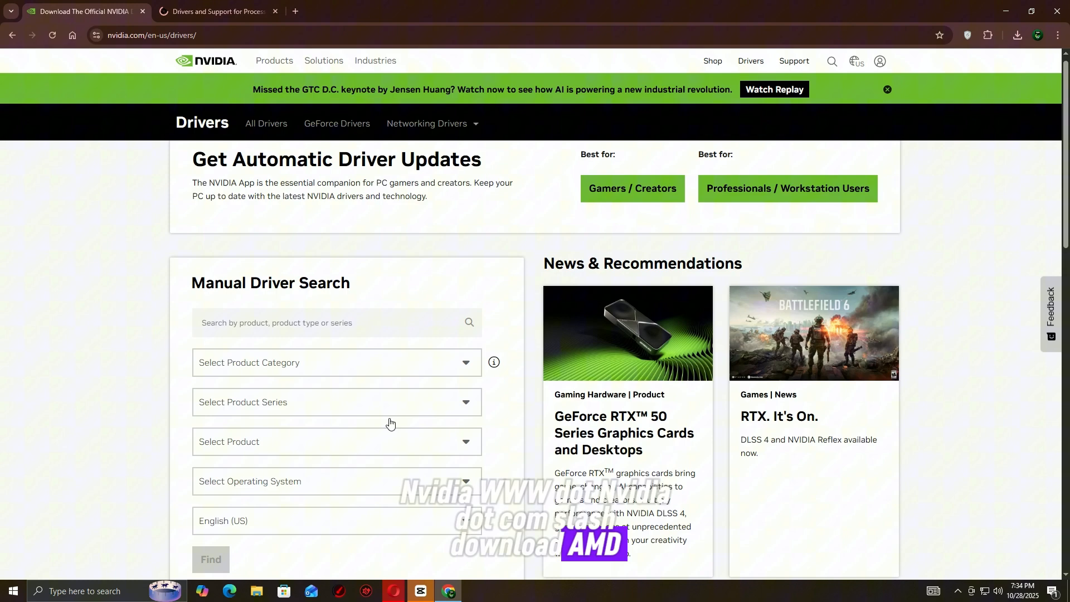
- Switch from NVIDIA's driver page to AMD's Drivers and Support page
{"action": "left_click", "coordinate": [219, 12]}
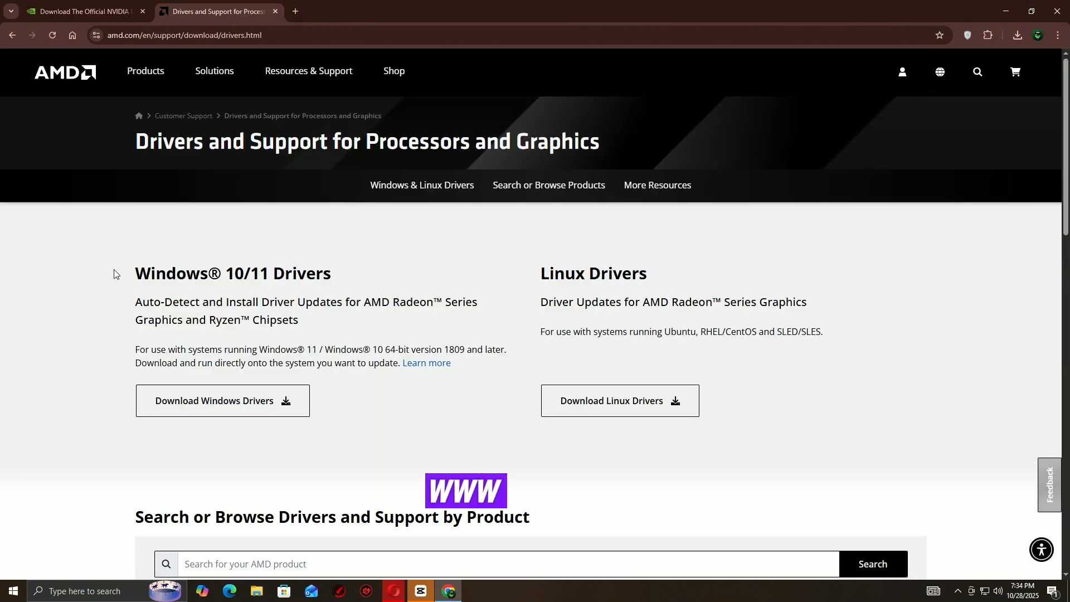